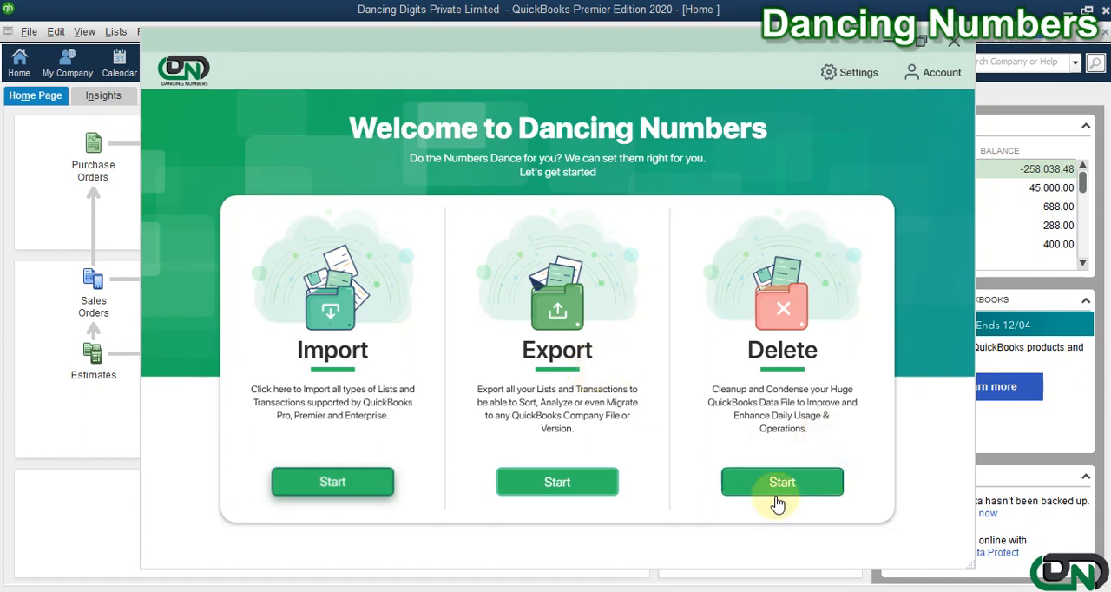
# Start the Delete workflow to reach the QuickBooks record-type selection, currently Credit Memo.
pyautogui.click(781, 481)
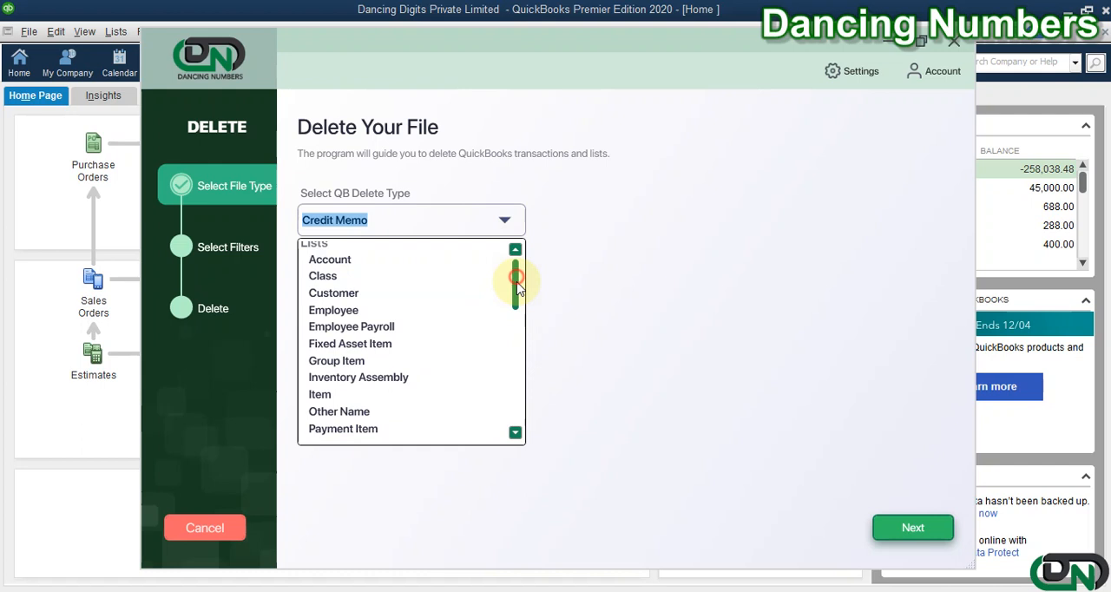
# Scroll the delete-type list to Transactions and pick Check.
pyautogui.moveTo(516, 278); pyautogui.dragTo(516, 355)
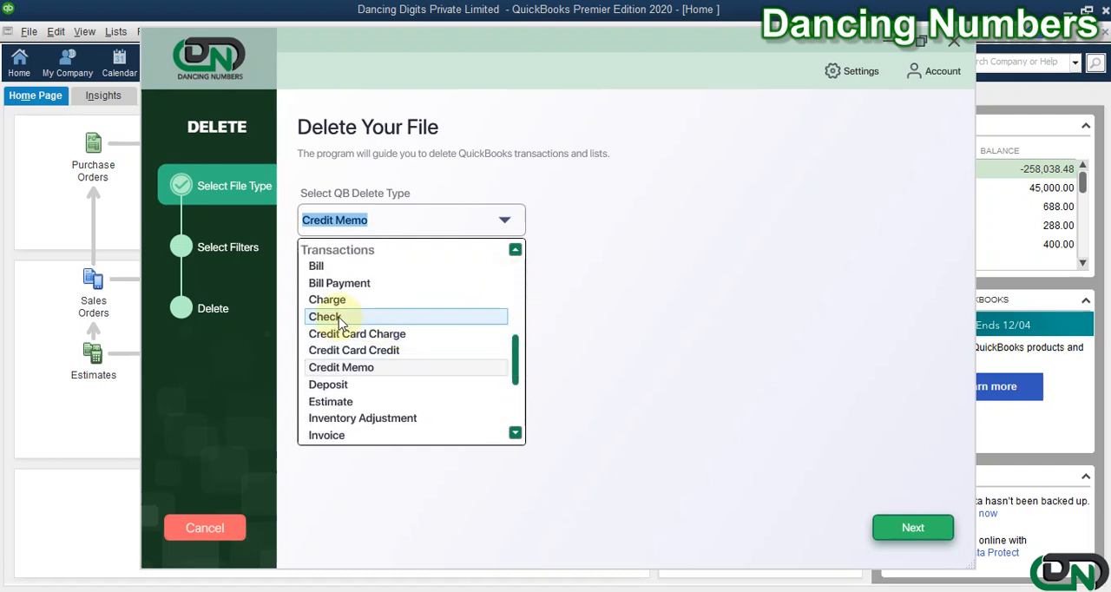
pyautogui.moveTo(426, 322)
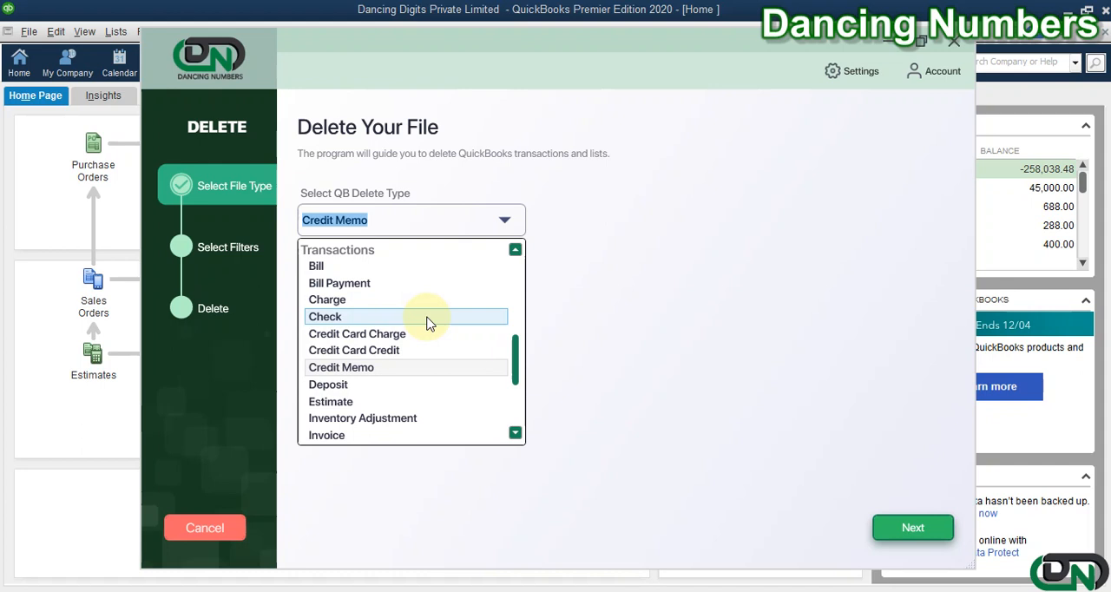
pyautogui.click(324, 316)
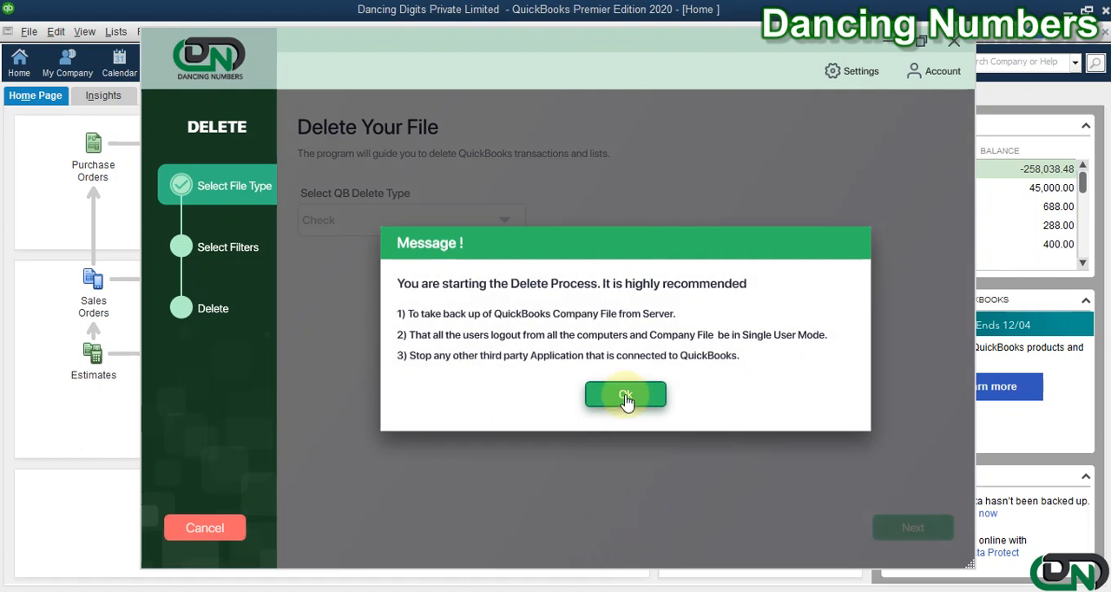
# Acknowledge the backup warning and leave the Bank Account, Payee, NO. and Date filters blank.
pyautogui.click(625, 395)
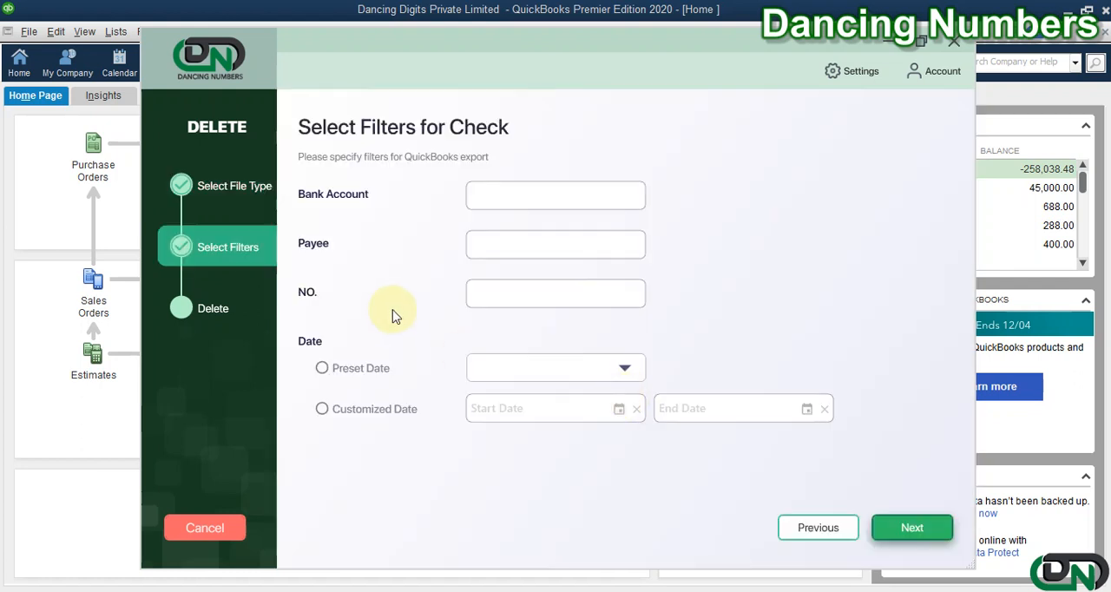
pyautogui.moveTo(426, 194)
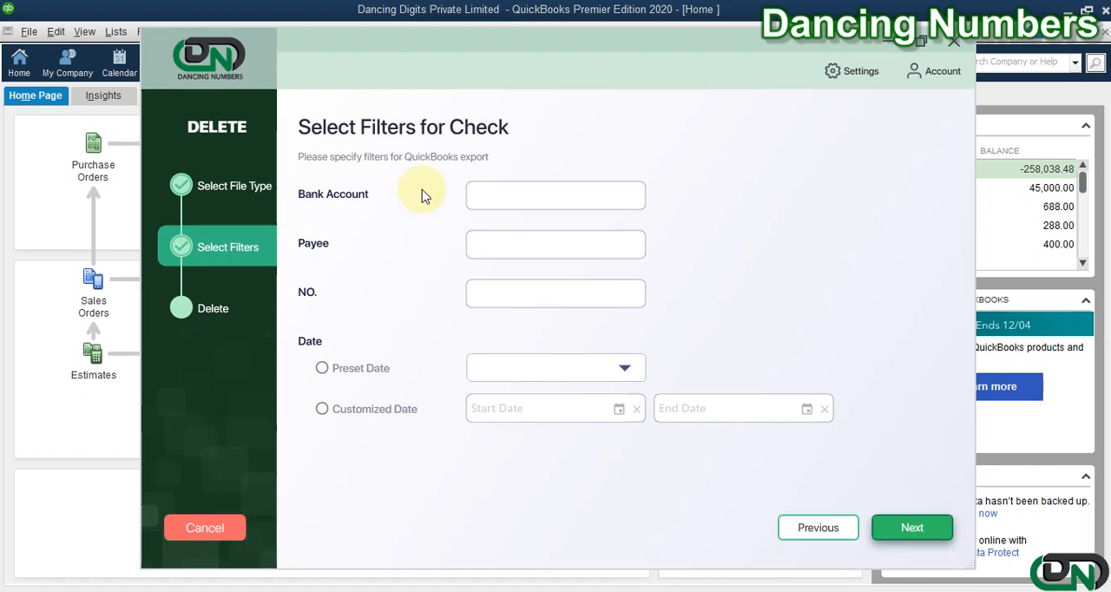
pyautogui.moveTo(445, 395)
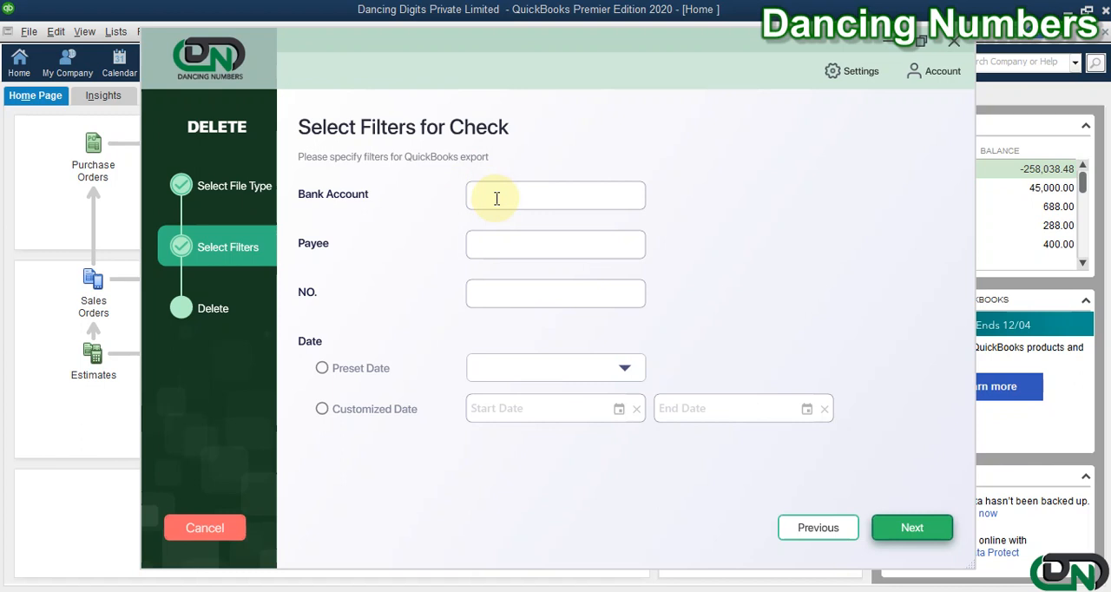
pyautogui.moveTo(484, 241)
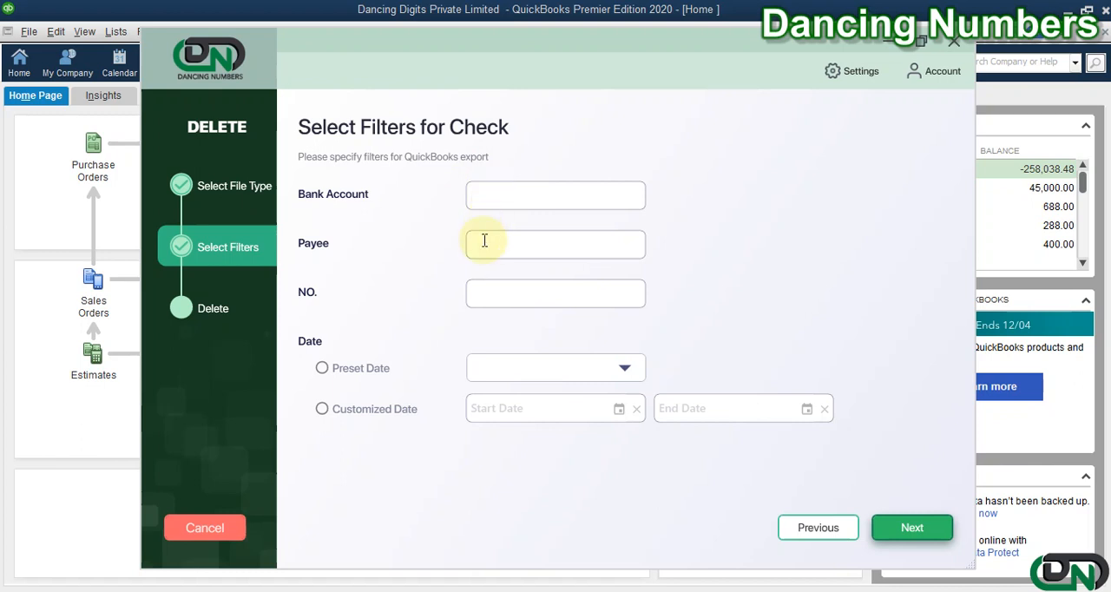
pyautogui.click(556, 194)
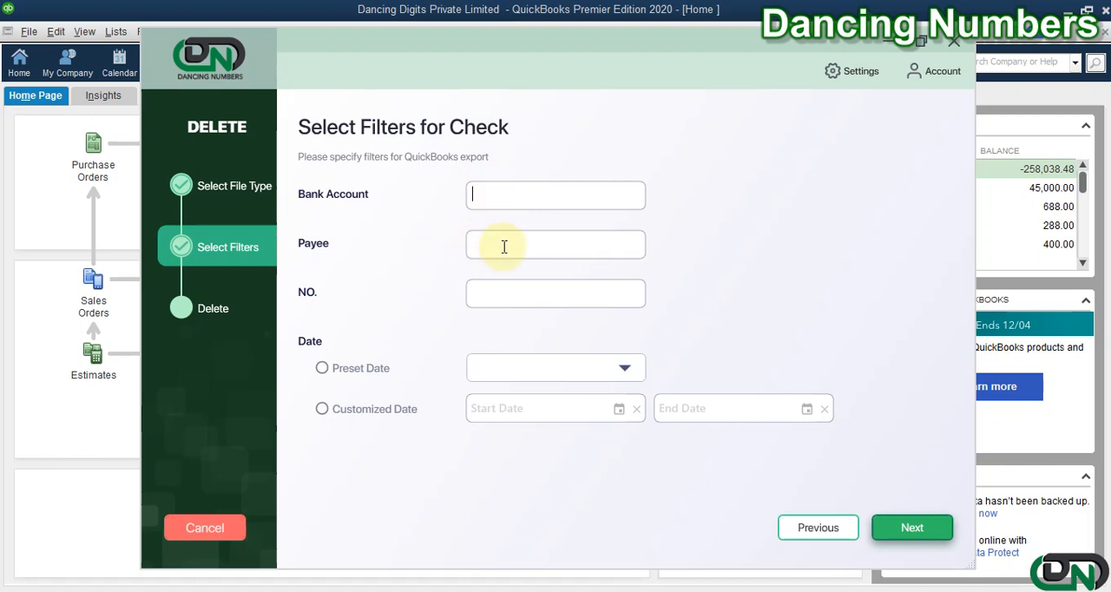
pyautogui.click(555, 293)
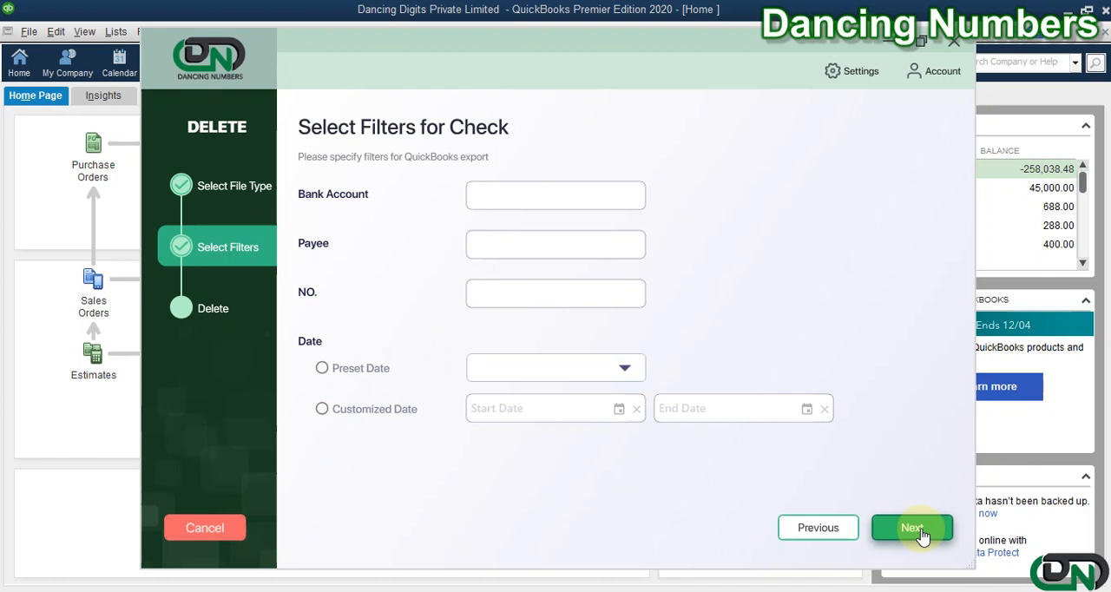
# List the checks, mark the first four including CalOil Company 12348, and delete them.
pyautogui.click(911, 528)
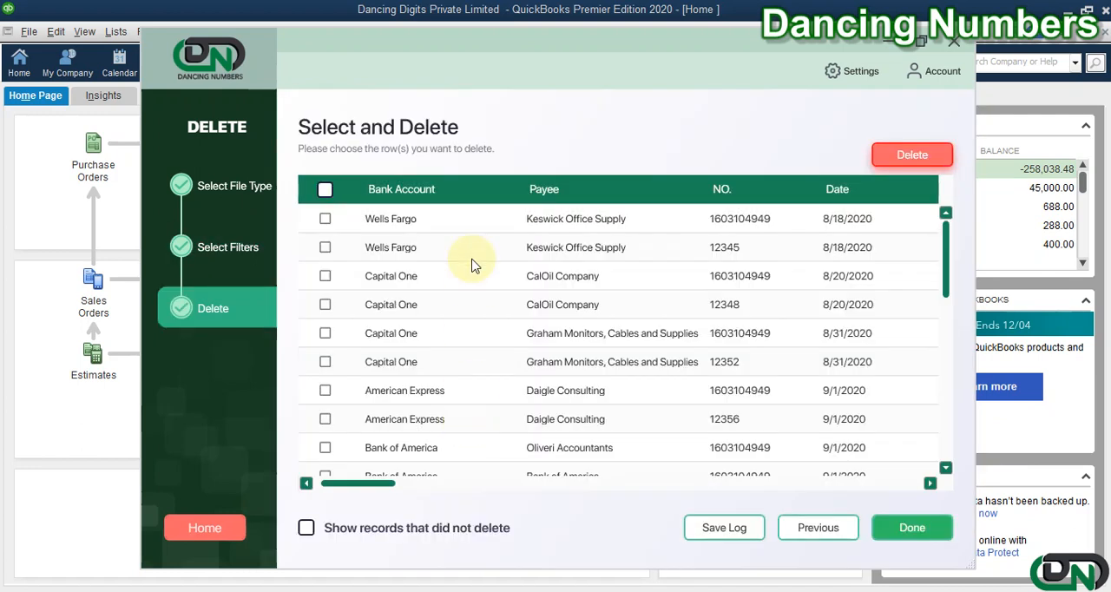
pyautogui.moveTo(945, 243)
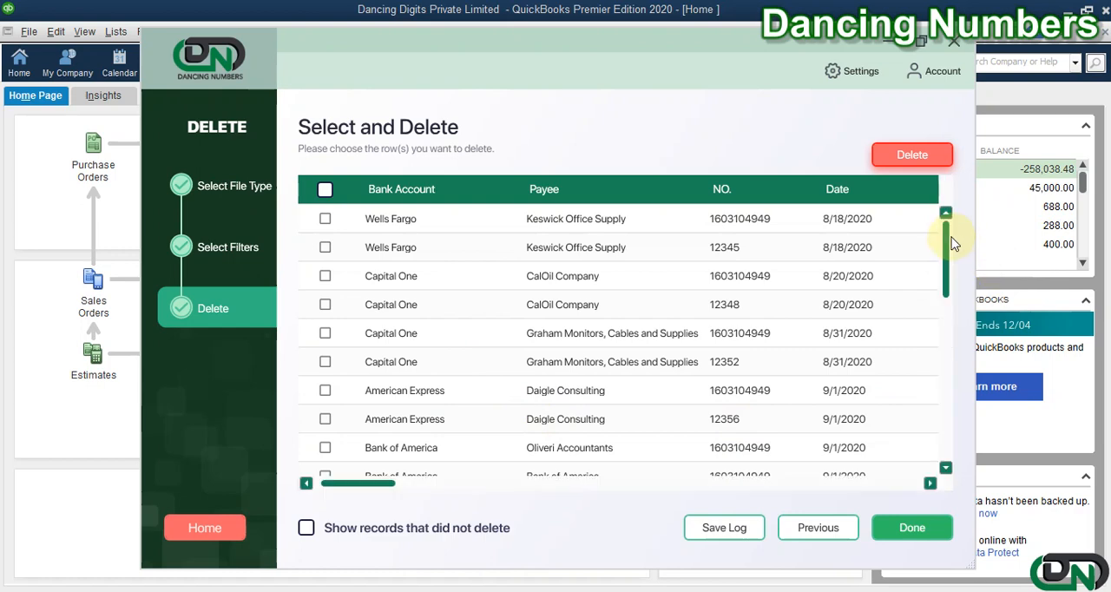
pyautogui.scroll(-3)
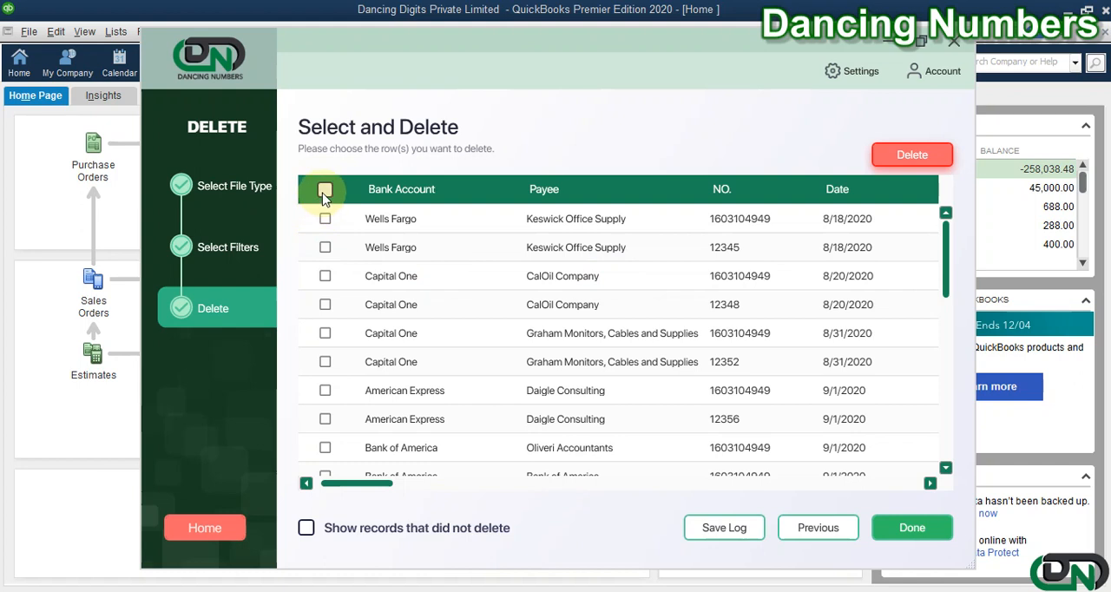
pyautogui.click(324, 189)
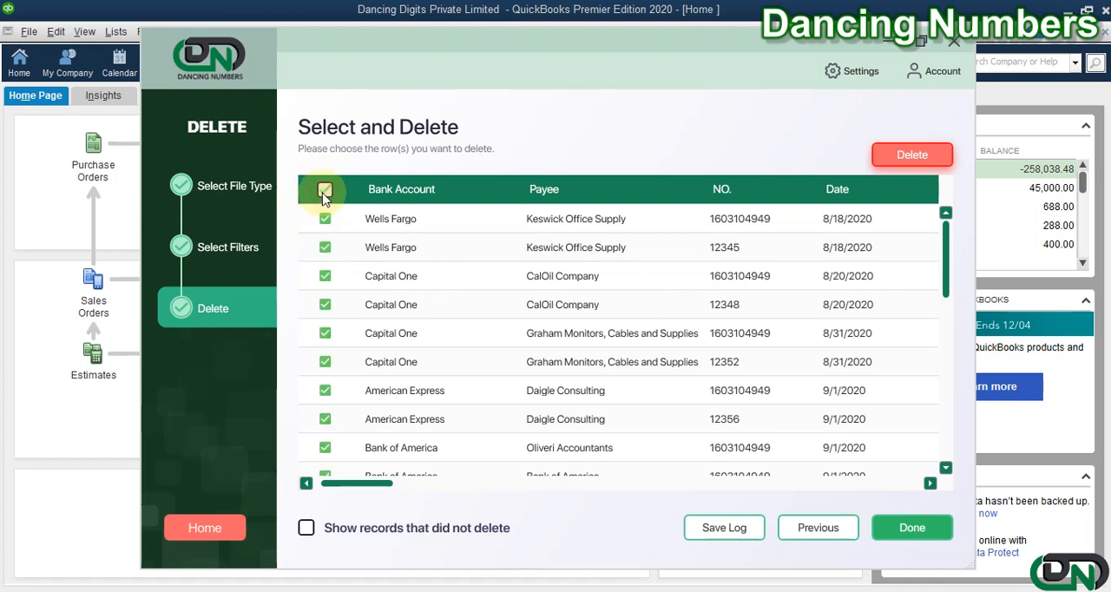
pyautogui.click(324, 189)
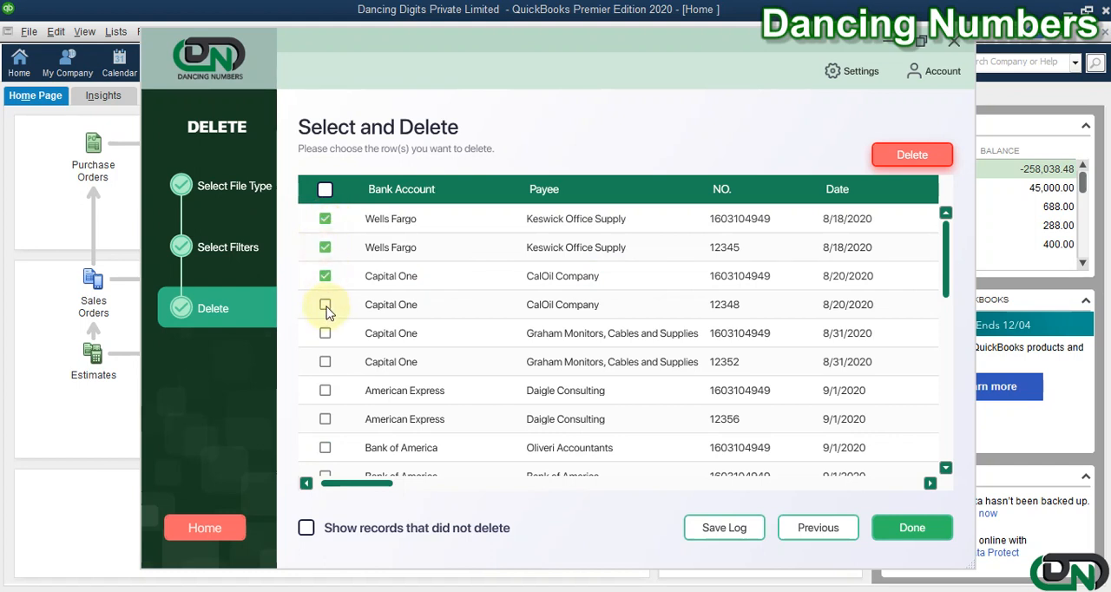
pyautogui.click(326, 305)
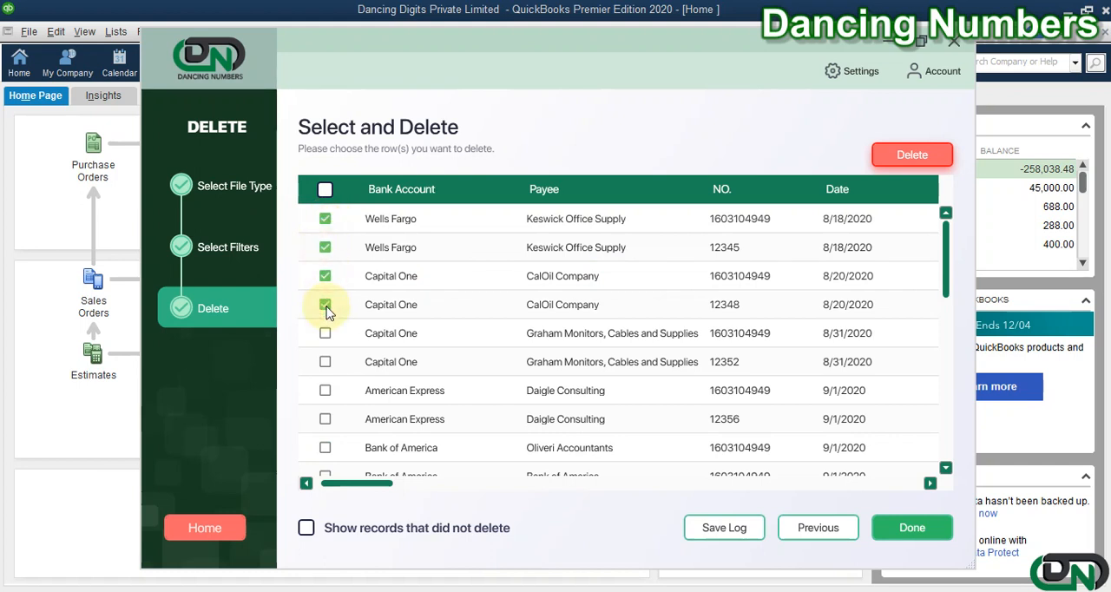
pyautogui.click(911, 155)
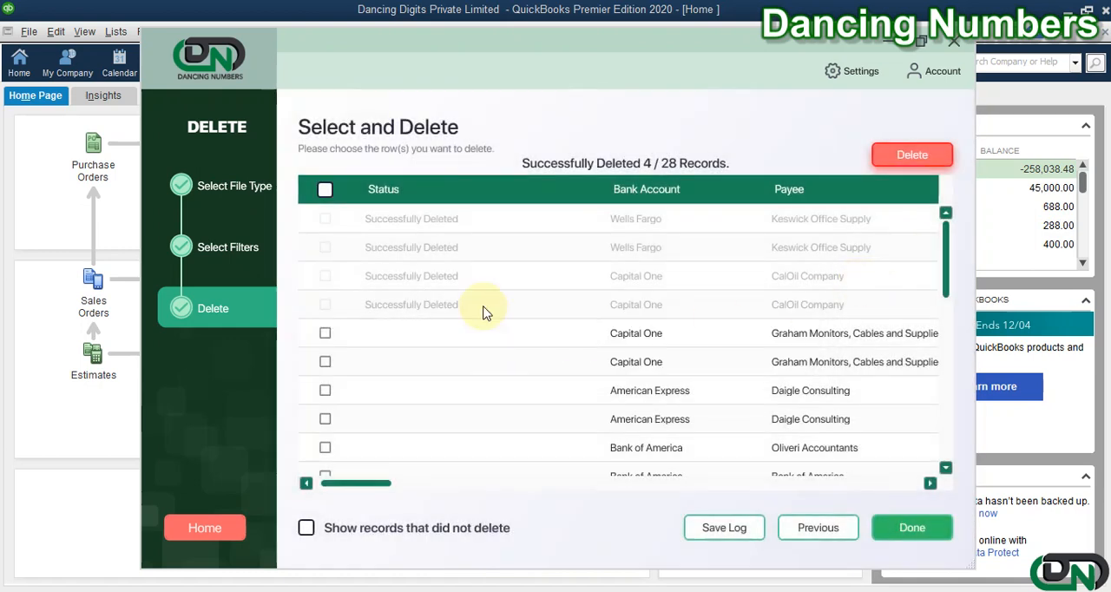
pyautogui.moveTo(491, 227)
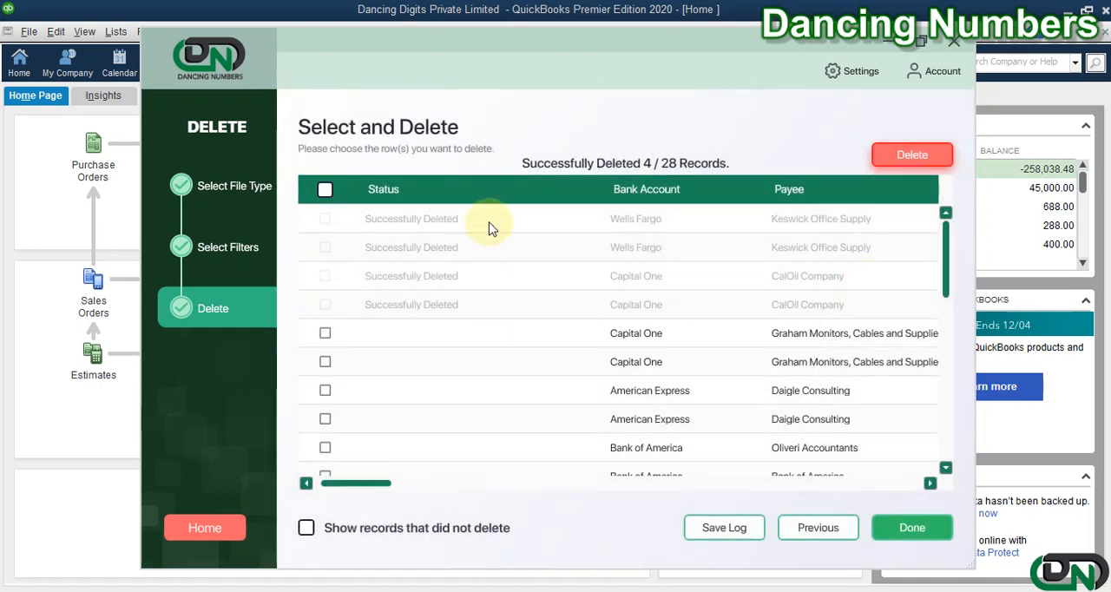
pyautogui.moveTo(581, 317)
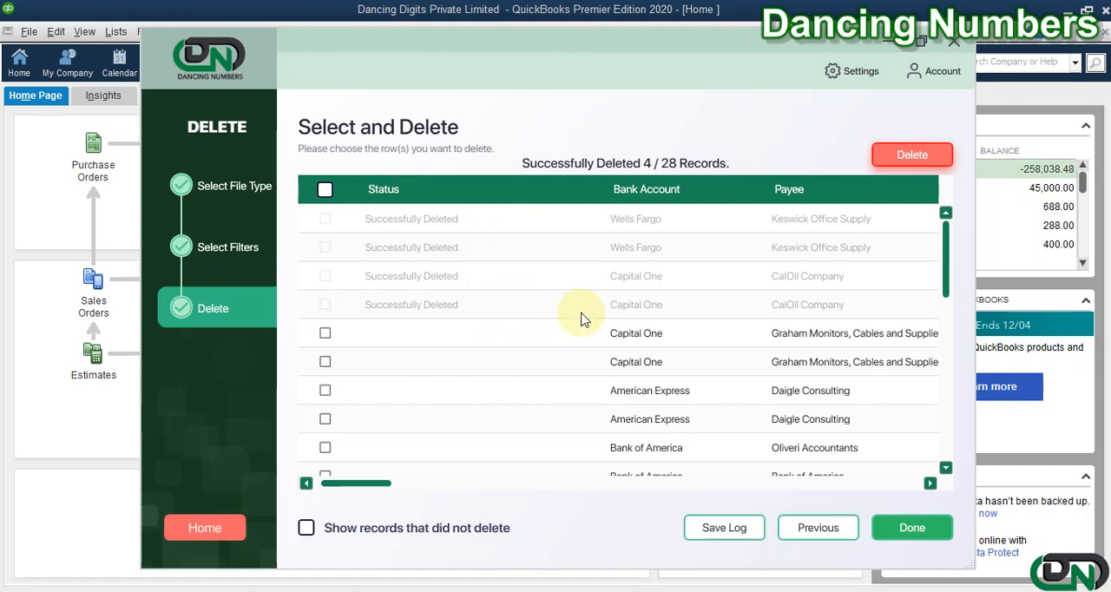